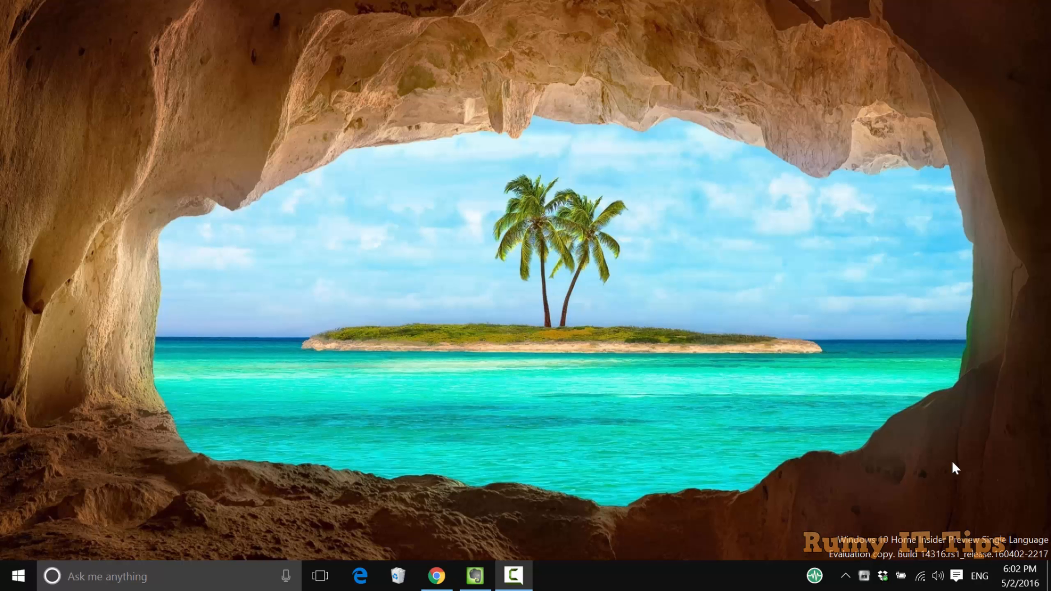
mouse_move(475, 457)
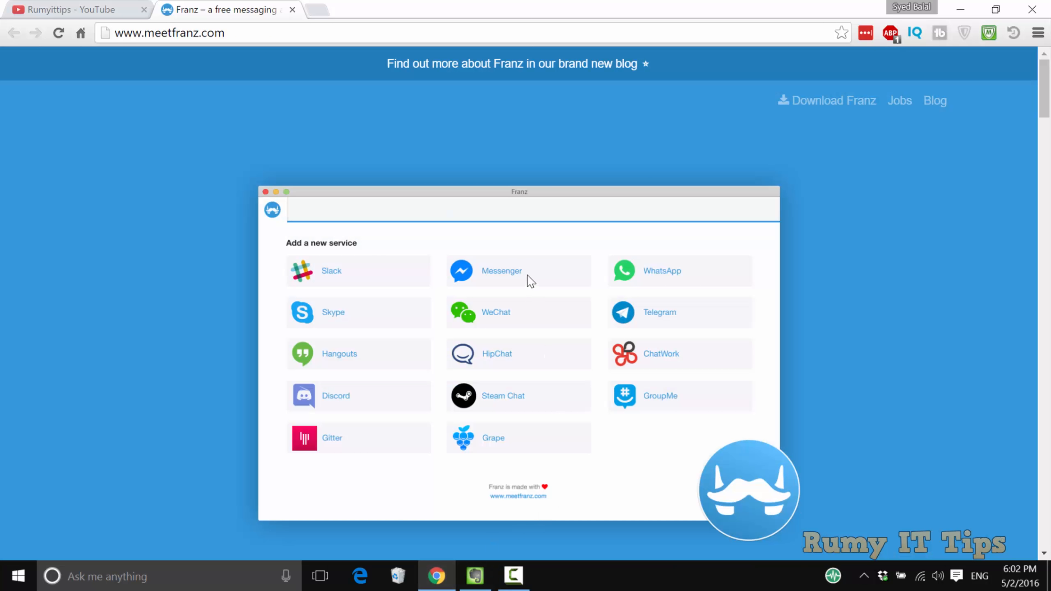
Select the meetfranz.com address and scroll the page down to 'Download Franz for Windows'.
click(228, 32)
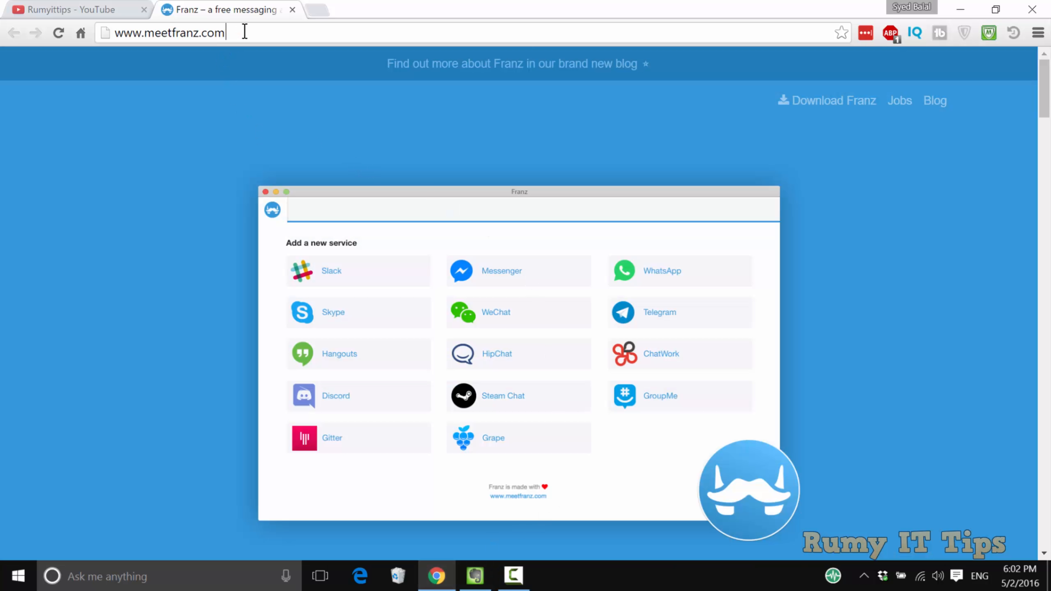
click(167, 33)
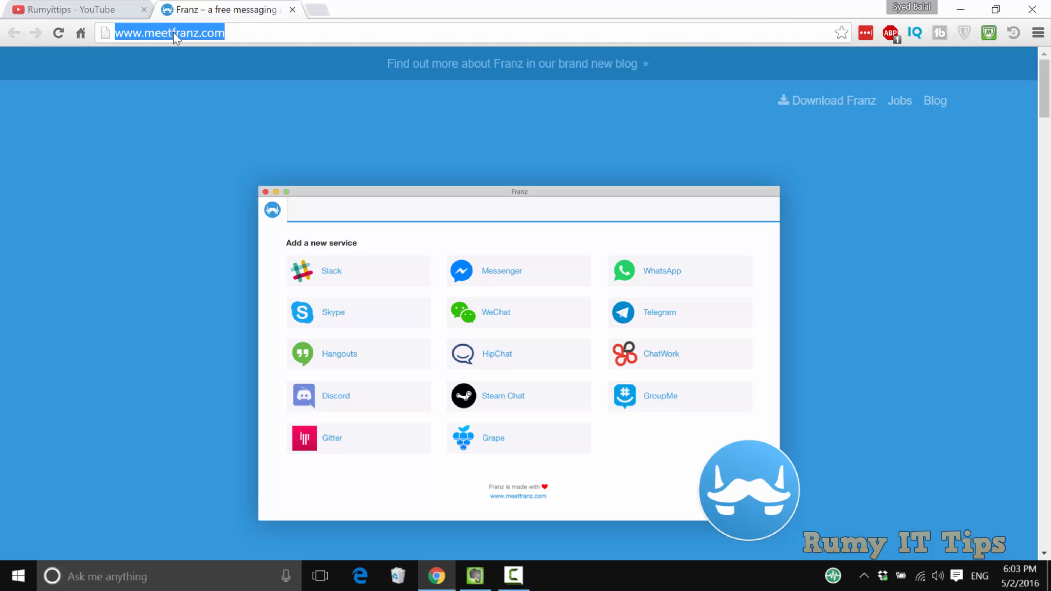
click(221, 33)
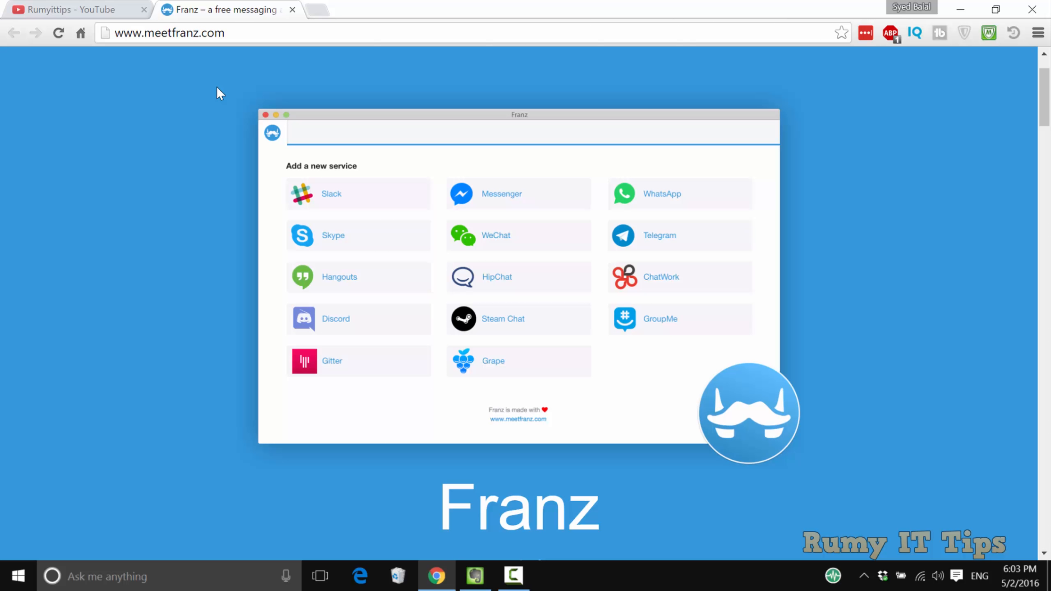
scroll(down, 3)
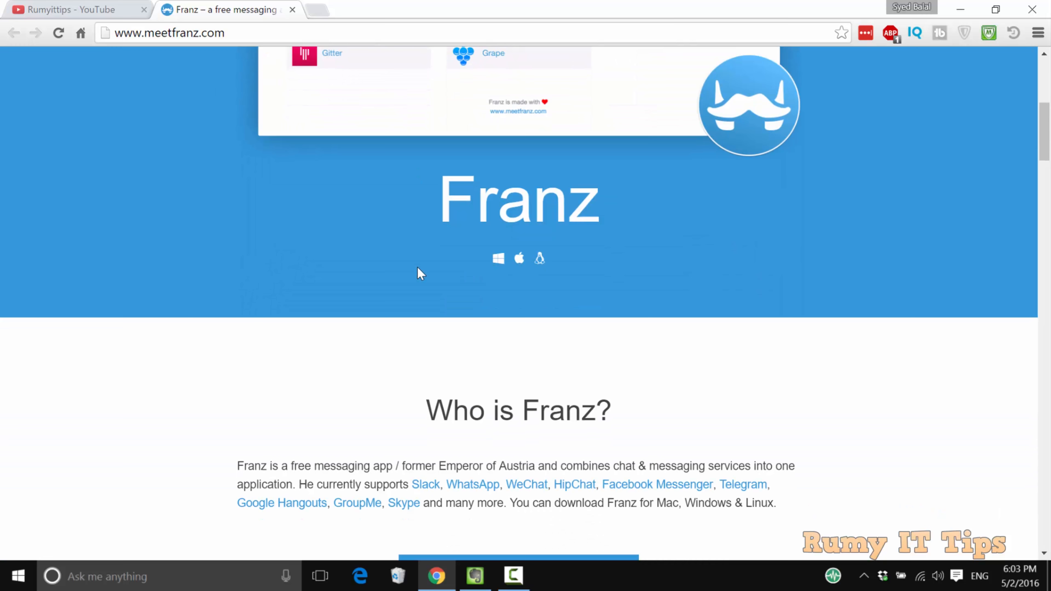
scroll(down, 3)
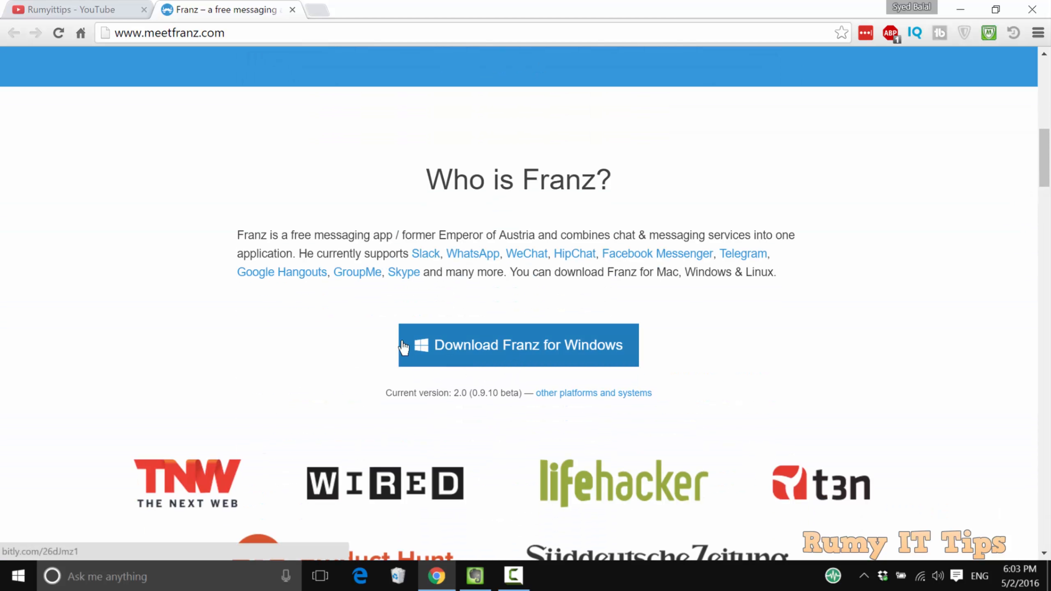
mouse_move(610, 359)
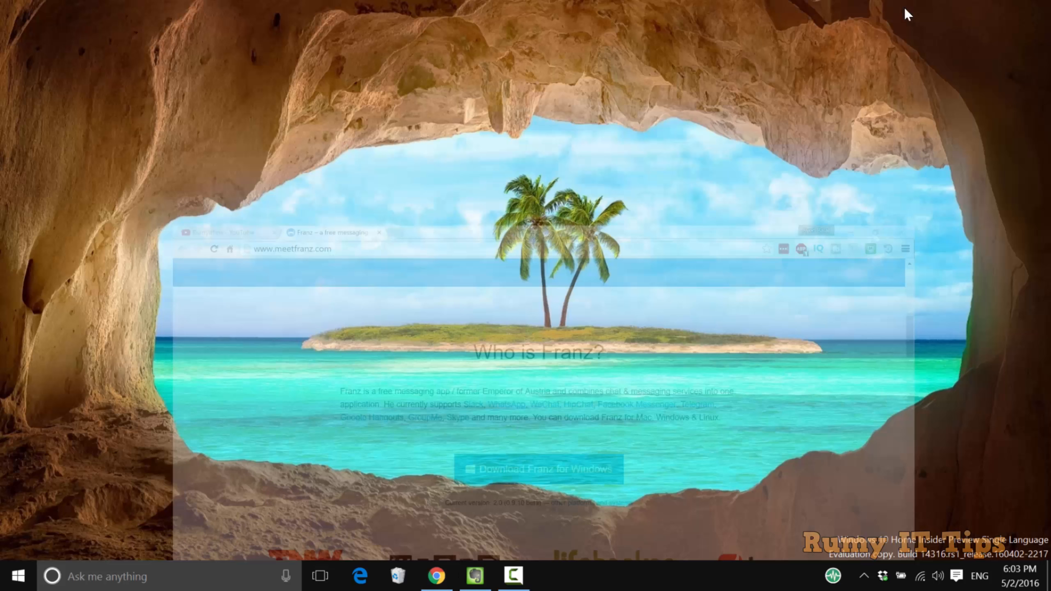
Launch Franz from Recently added in the Start menu so its 'Add a new service' list appears.
click(18, 576)
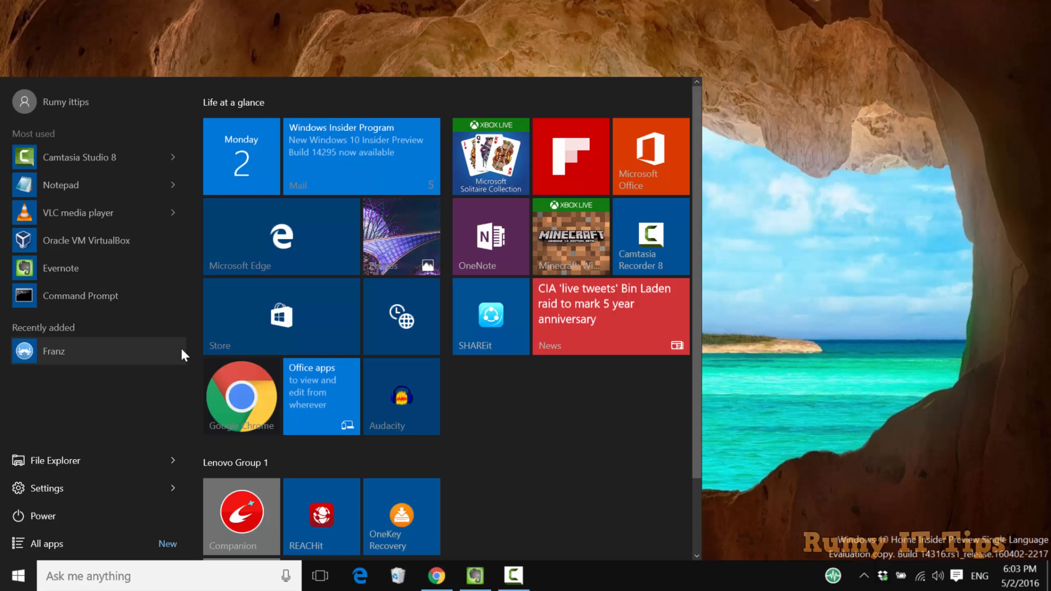
click(16, 576)
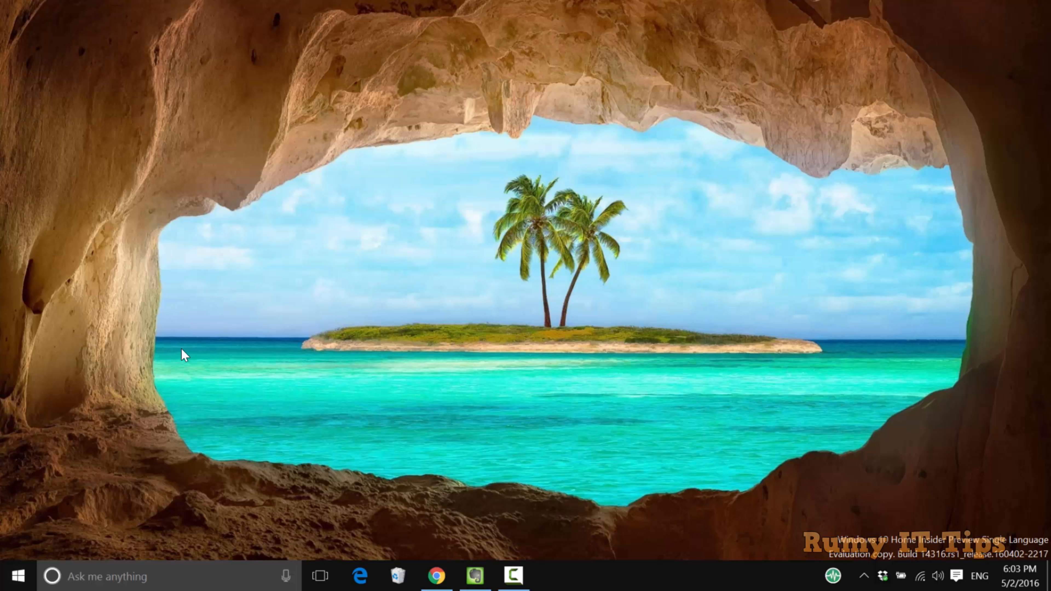
click(551, 576)
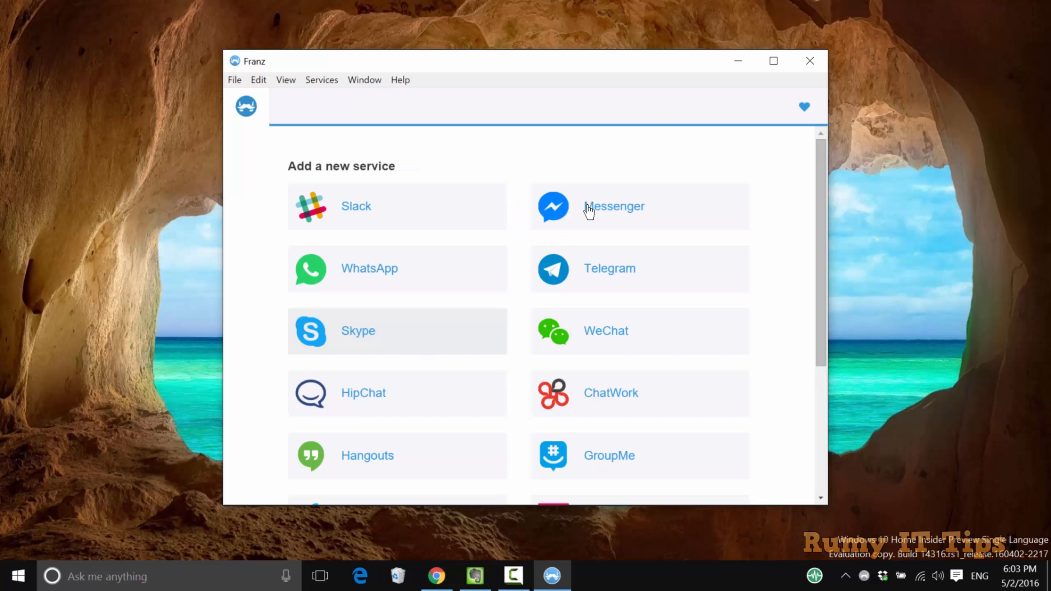
Maximise Franz and choose WhatsApp from the service list, opening the Add WhatsApp dialog.
click(773, 60)
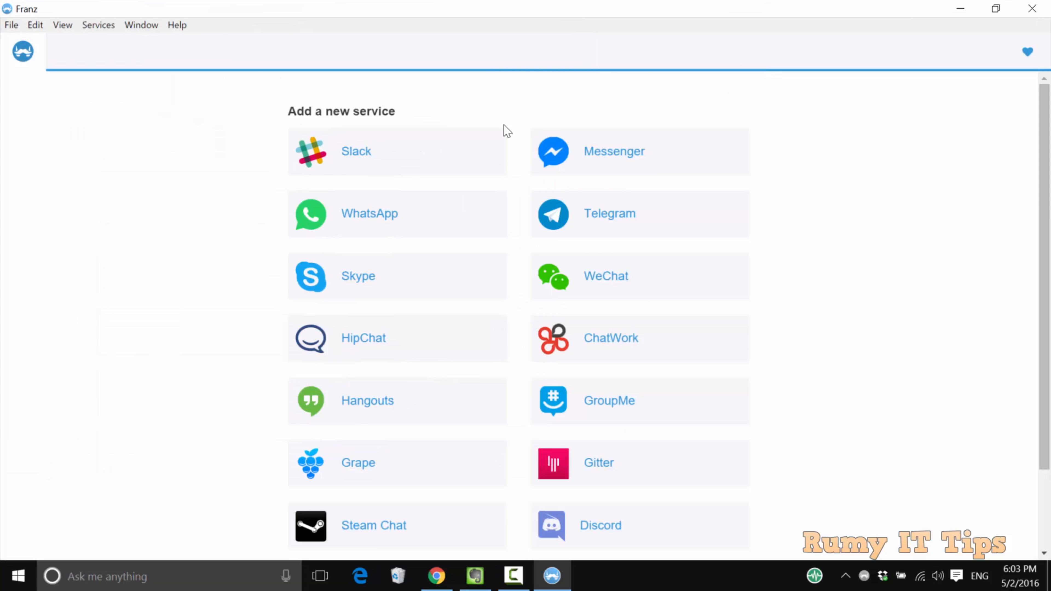
mouse_move(374, 236)
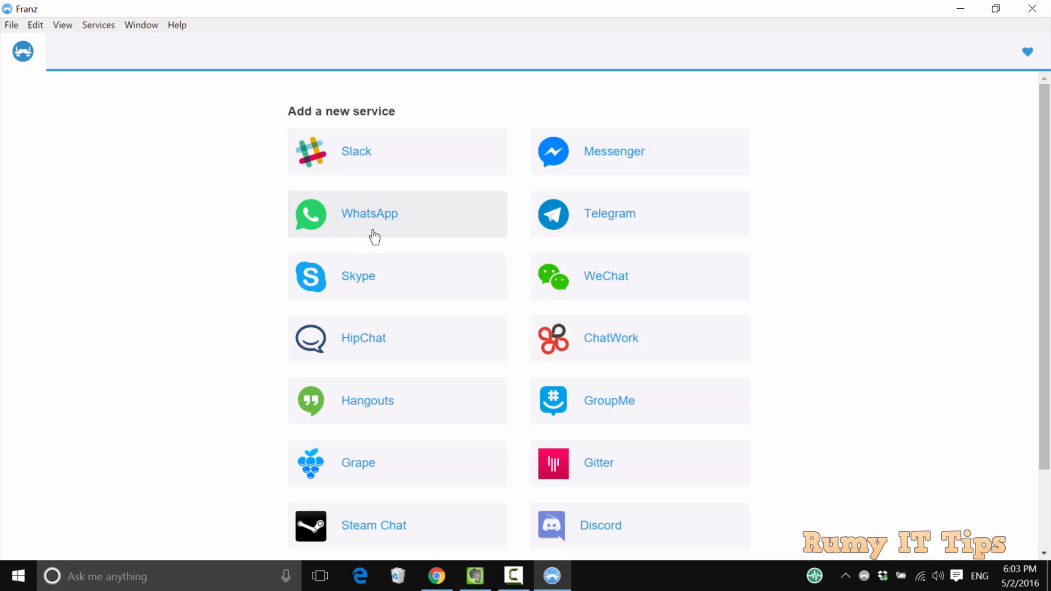
mouse_move(1005, 294)
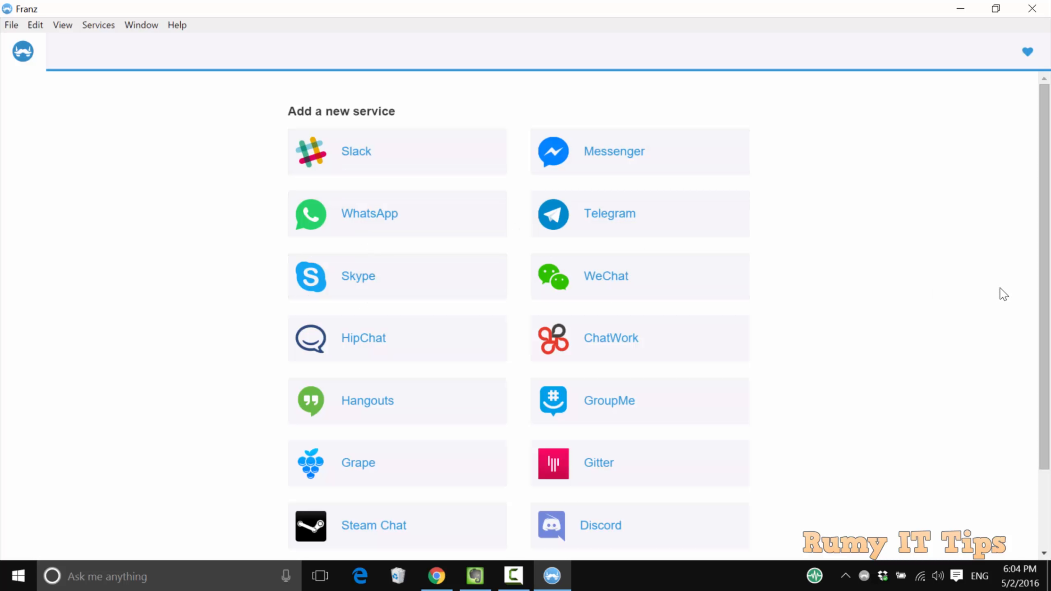
scroll(down, 3)
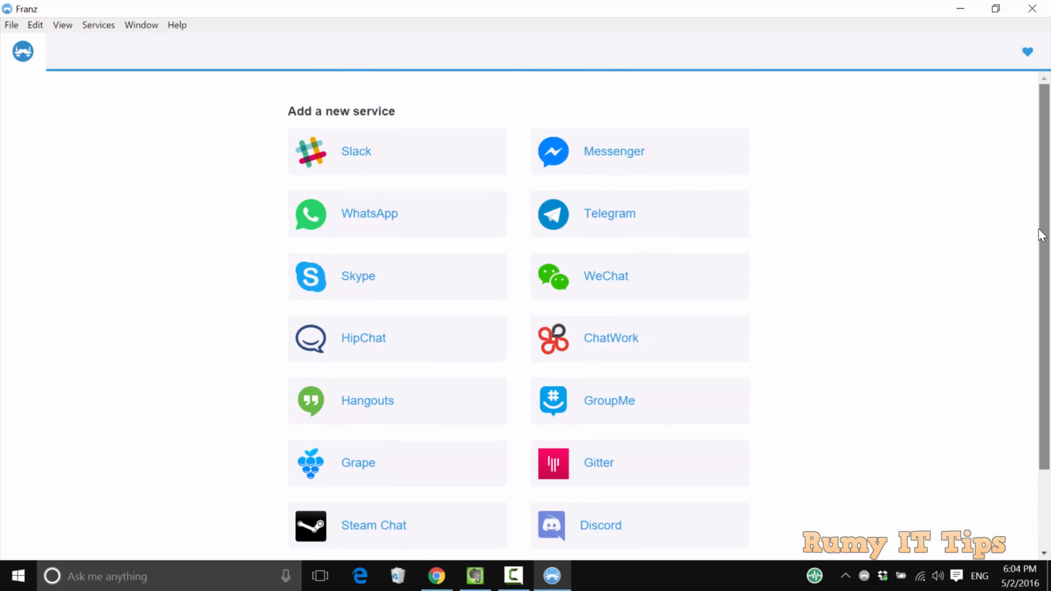
mouse_move(385, 218)
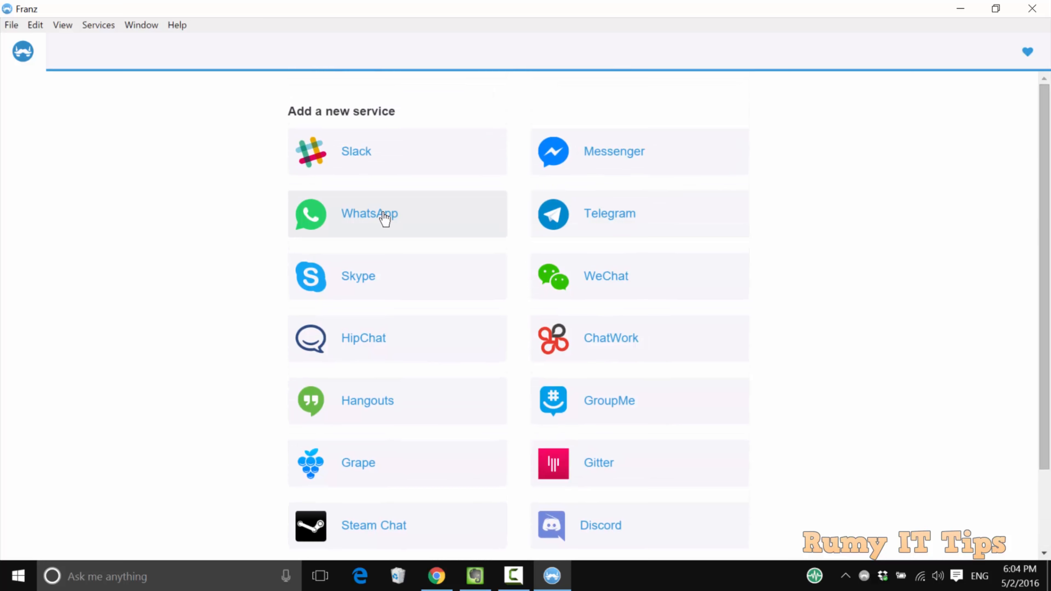
click(385, 213)
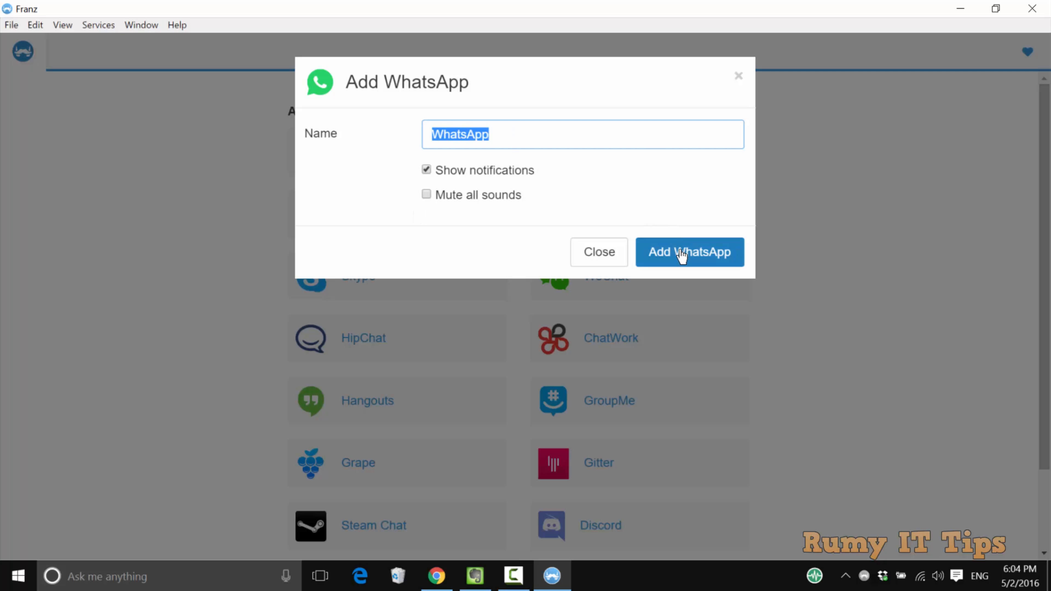
Add WhatsApp and Messenger as services, then switch to WhatsApp to load its chat list.
click(689, 252)
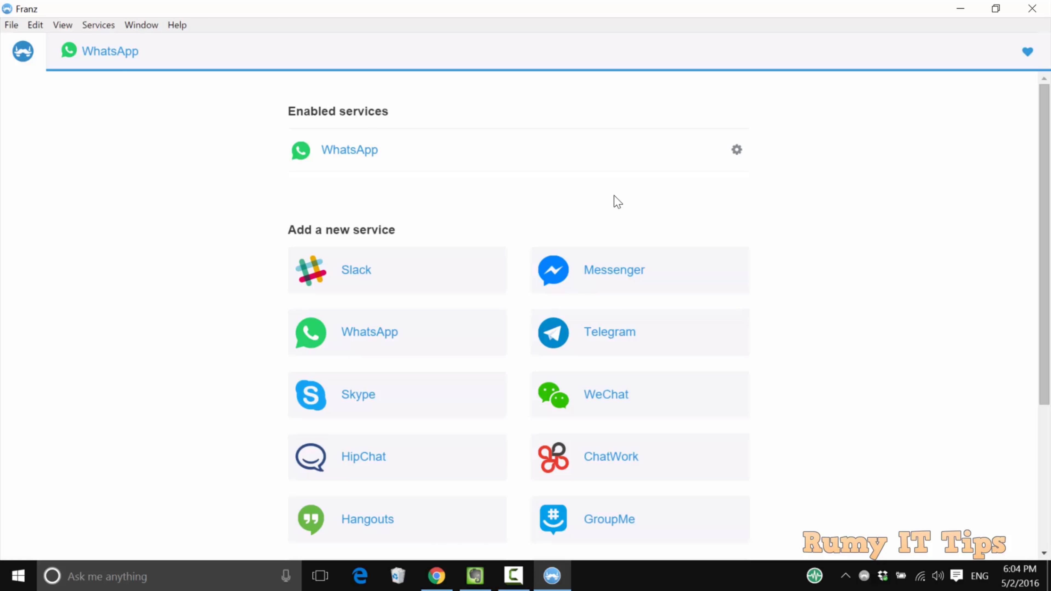
mouse_move(613, 271)
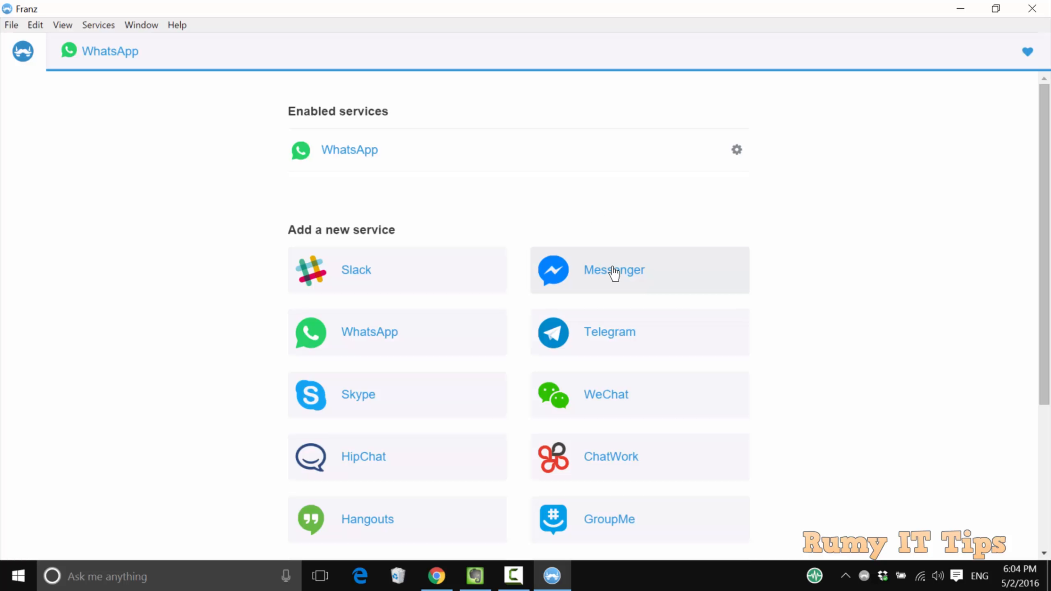
click(614, 270)
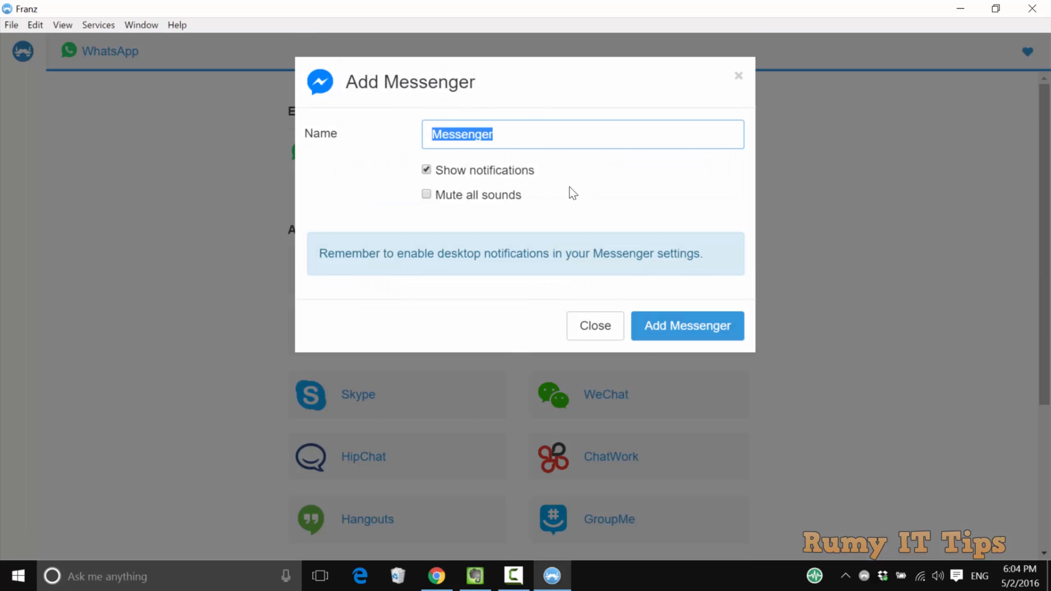
click(687, 326)
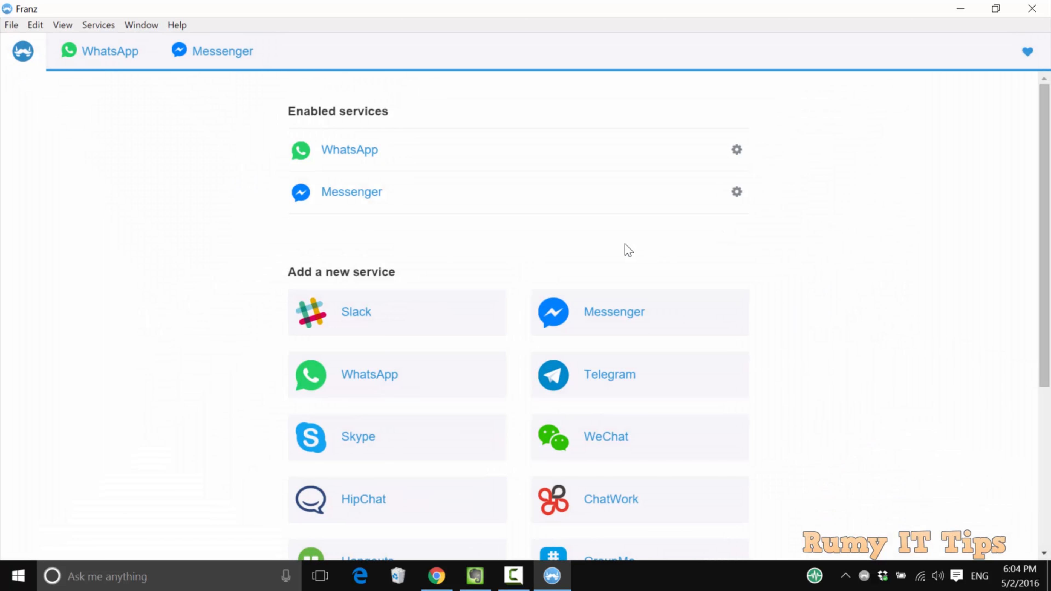
click(110, 51)
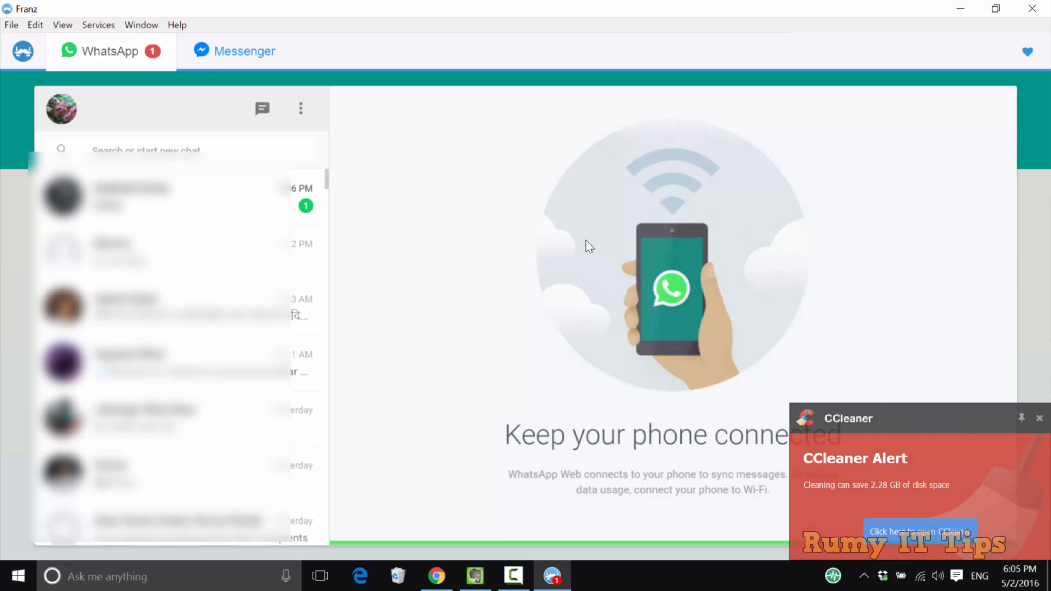
Sign in to Messenger with the Facebook email and password and complete the login code verification.
click(235, 51)
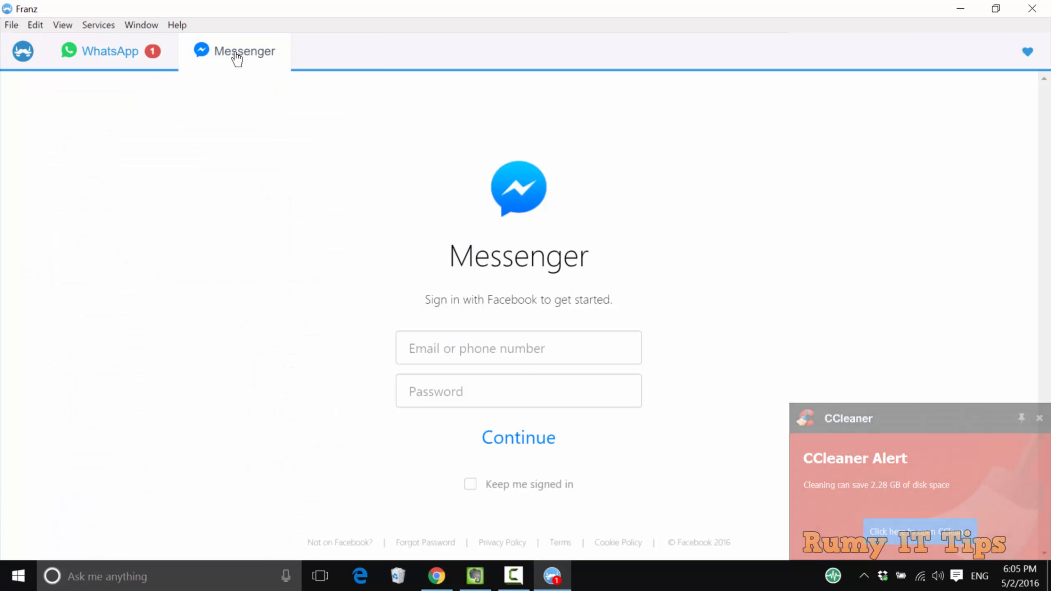
mouse_move(439, 363)
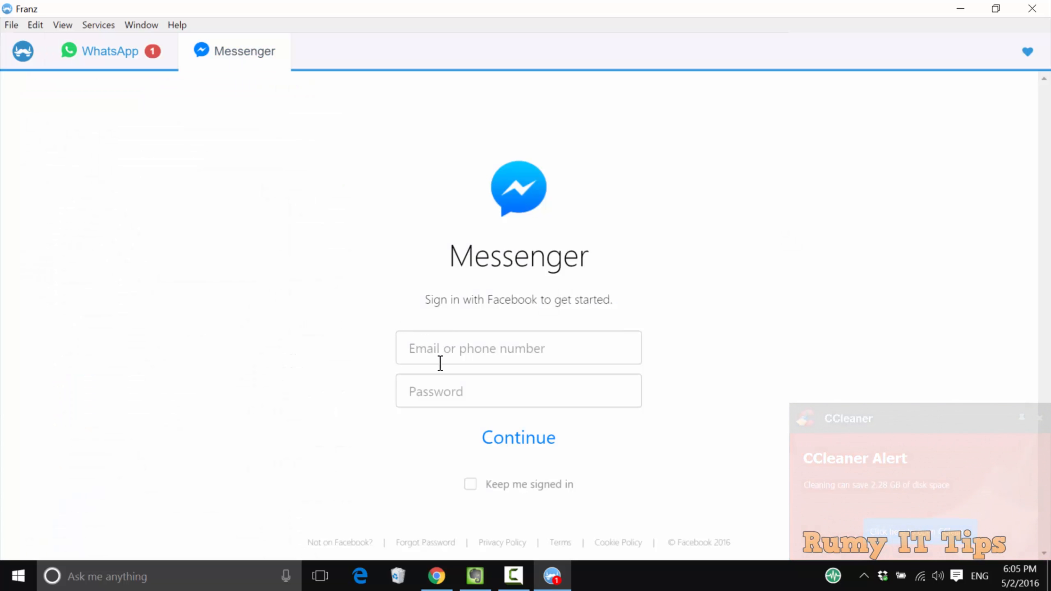
text(b)
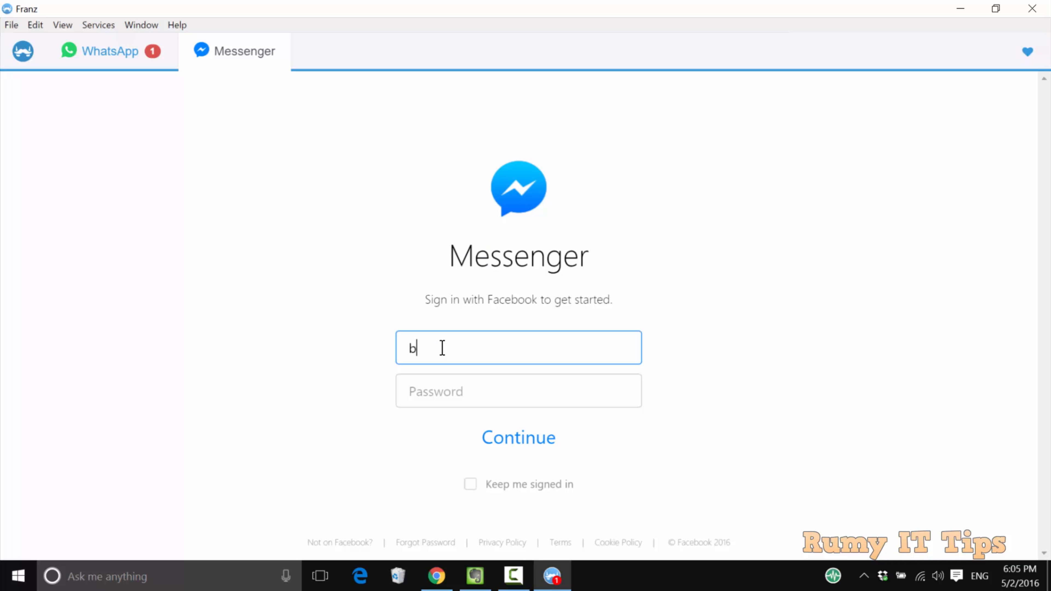
click(519, 438)
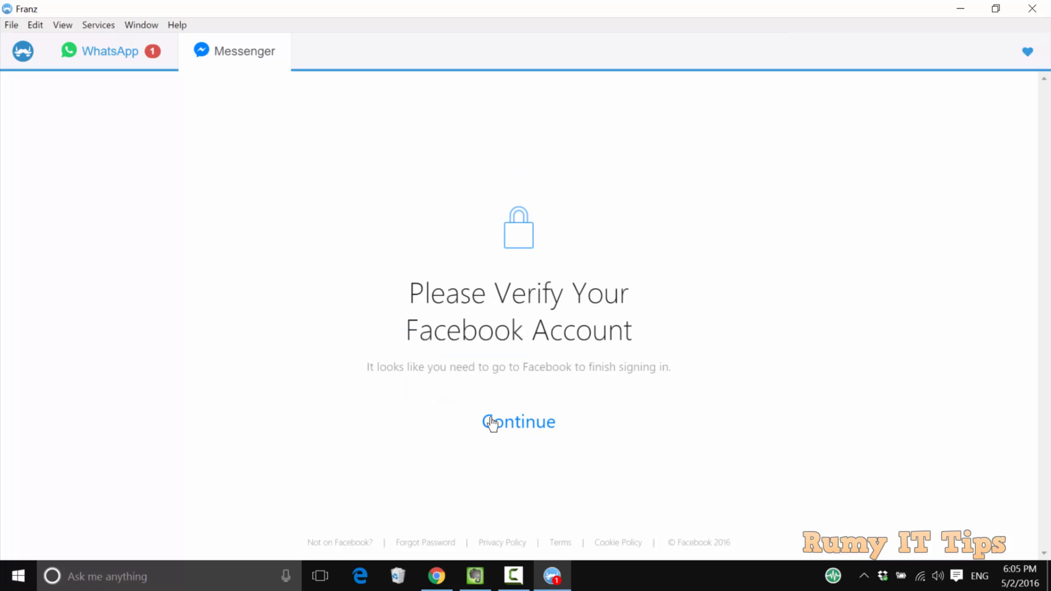
click(519, 422)
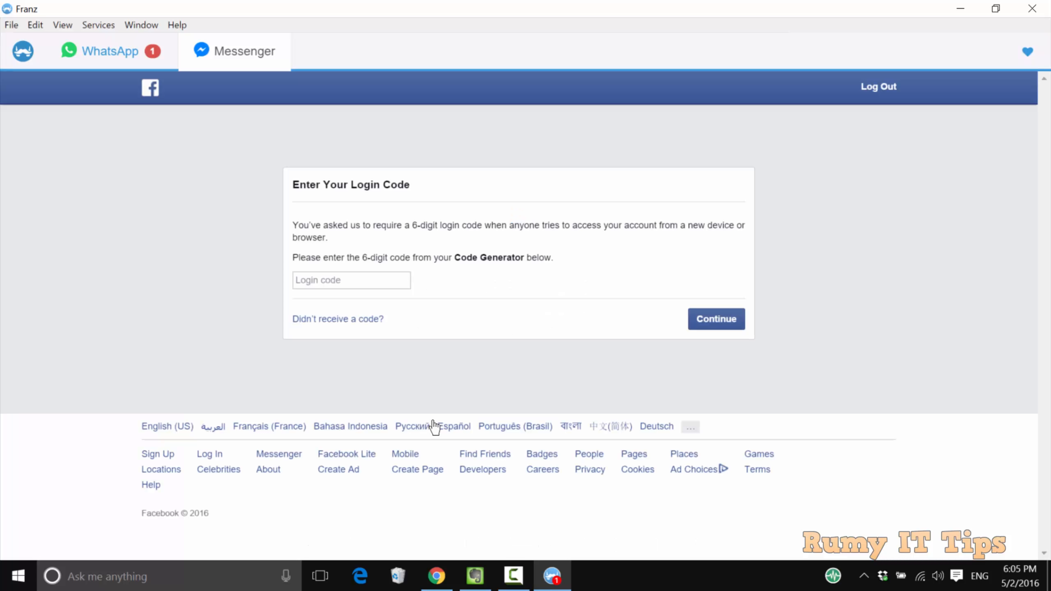
click(350, 280)
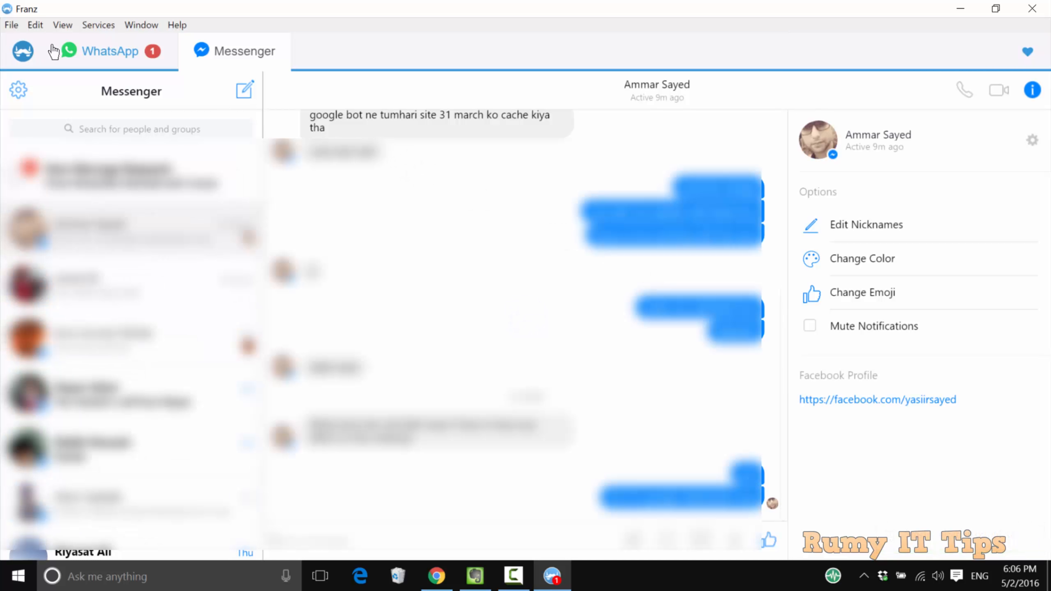
Return to the Franz services page listing WhatsApp and Messenger as enabled.
click(98, 25)
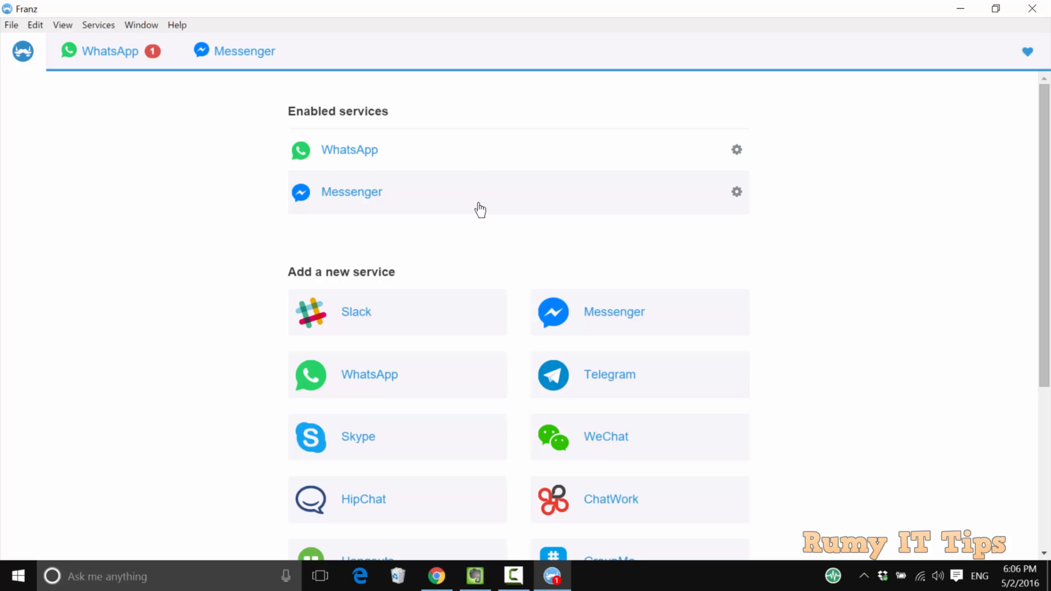
scroll(down, 3)
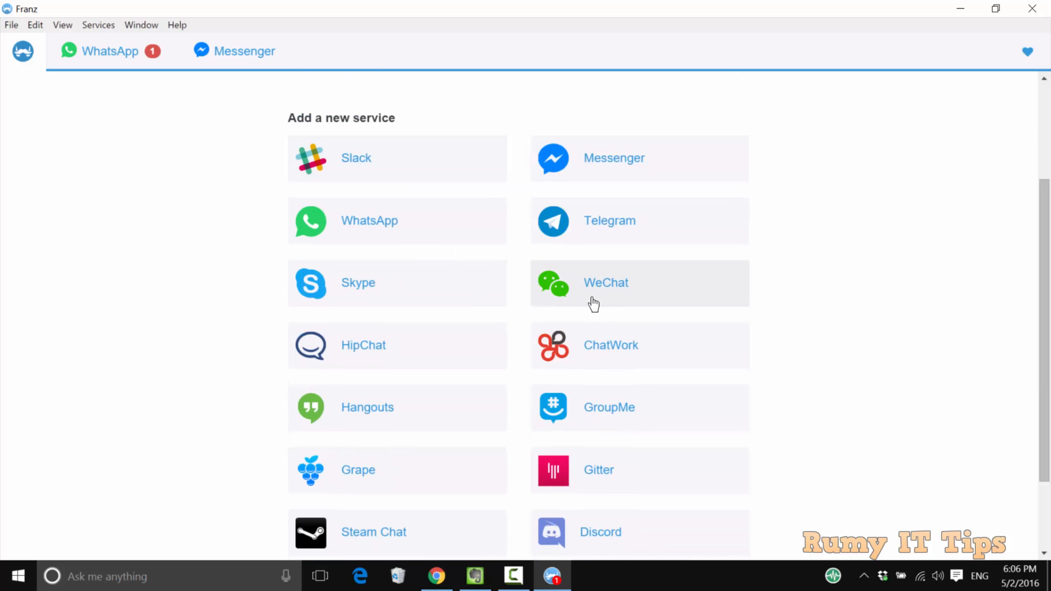
mouse_move(626, 305)
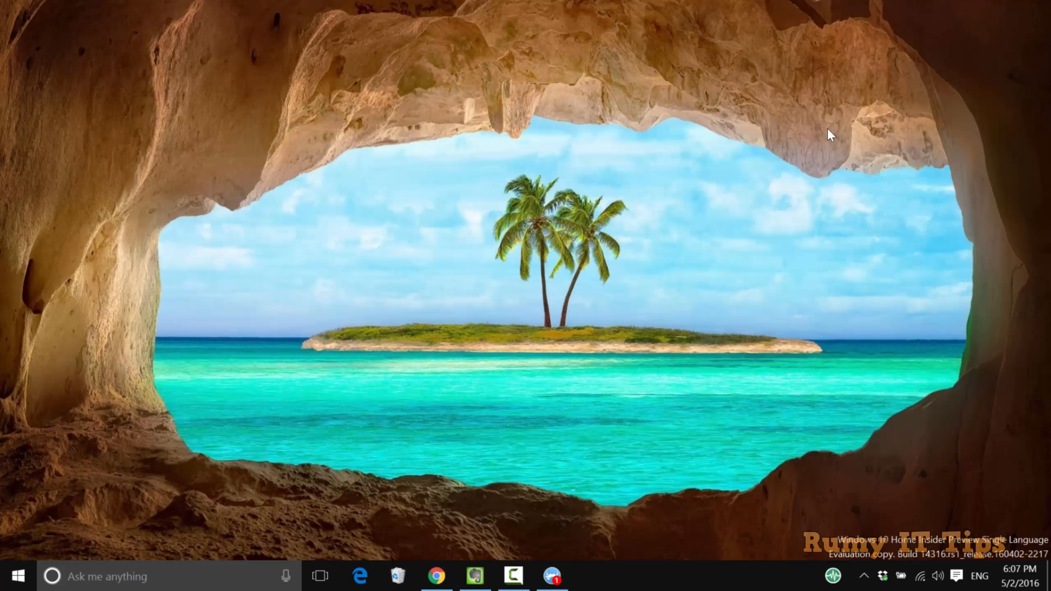
mouse_move(575, 395)
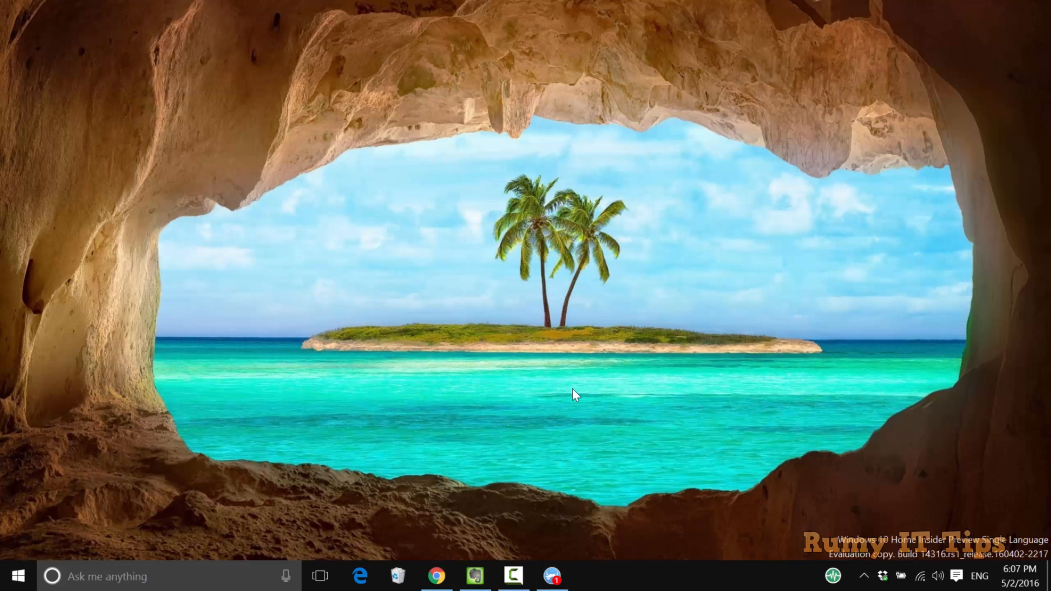